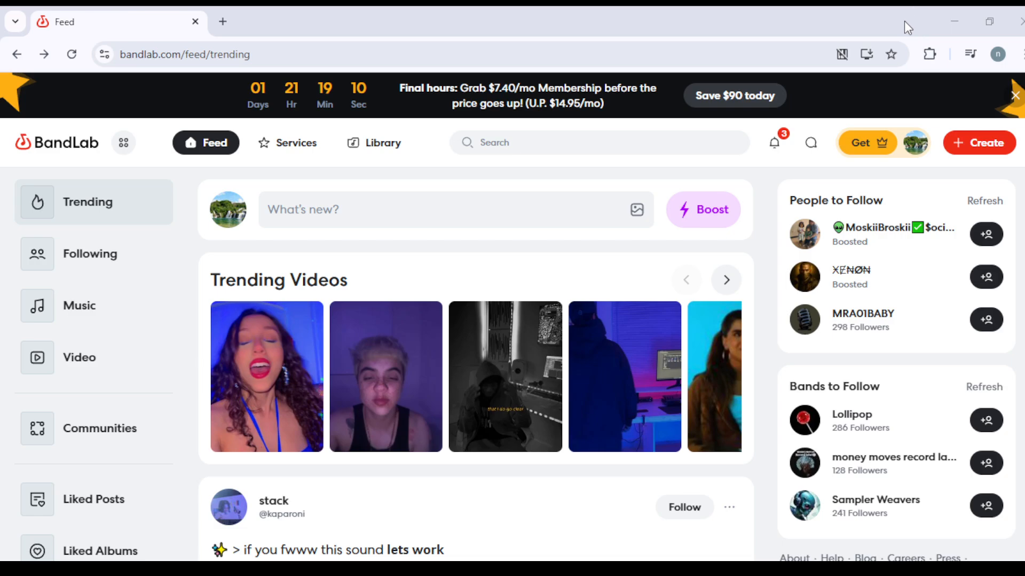
{"action": "mouse_move", "coordinate": [894, 54]}
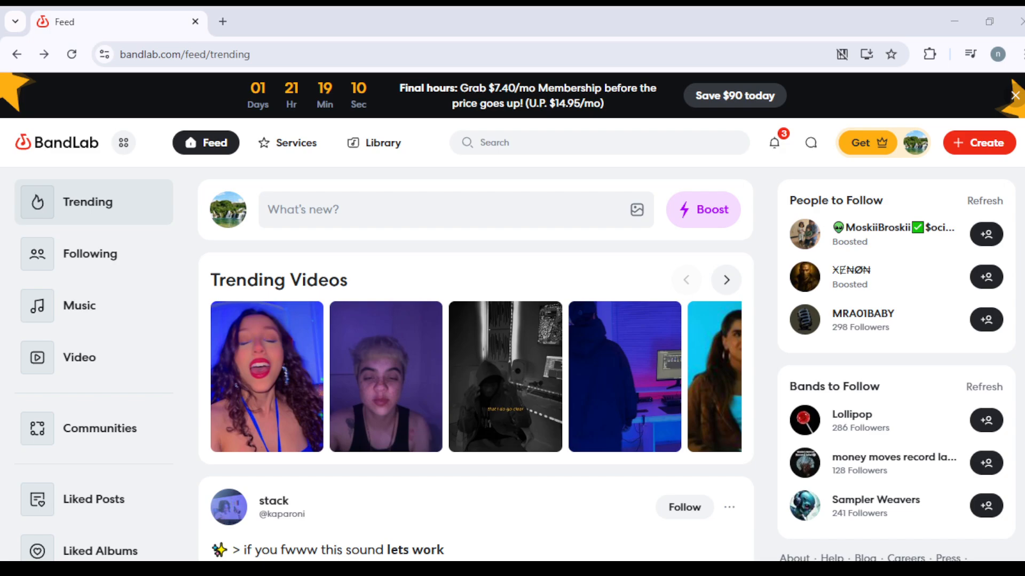
{"action": "mouse_move", "coordinate": [489, 294]}
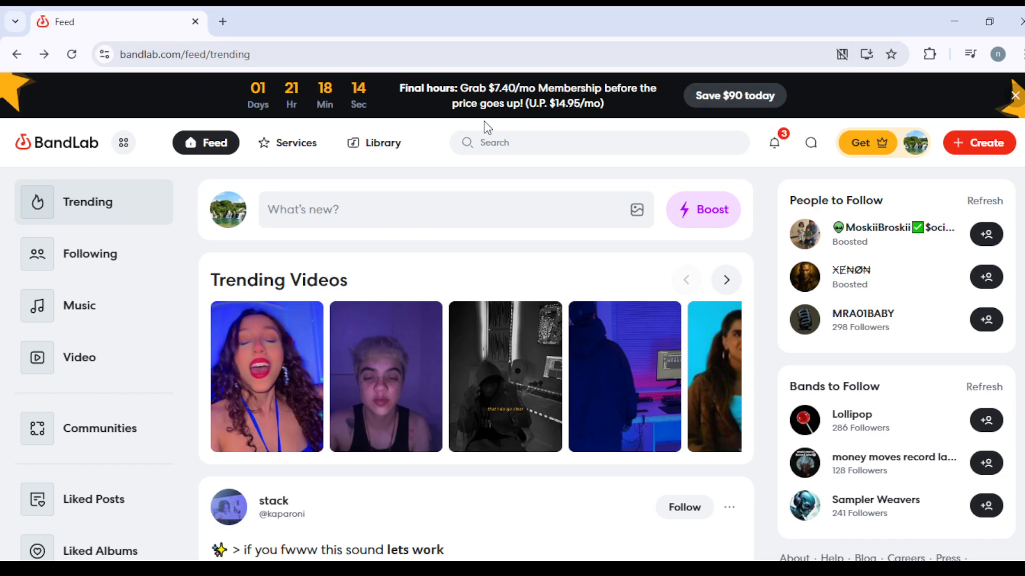
{"action": "mouse_move", "coordinate": [517, 134]}
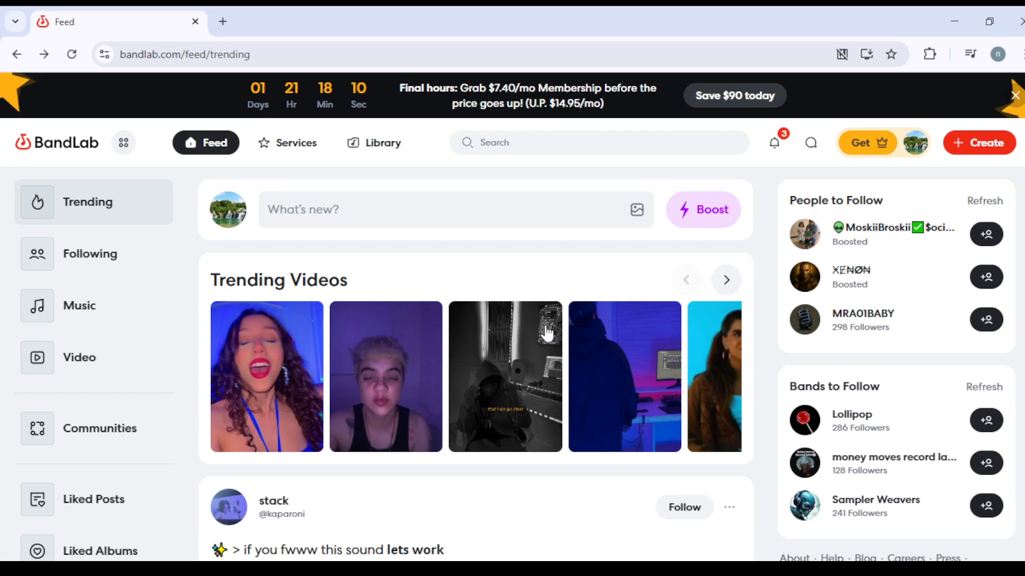
{"action": "mouse_move", "coordinate": [813, 253]}
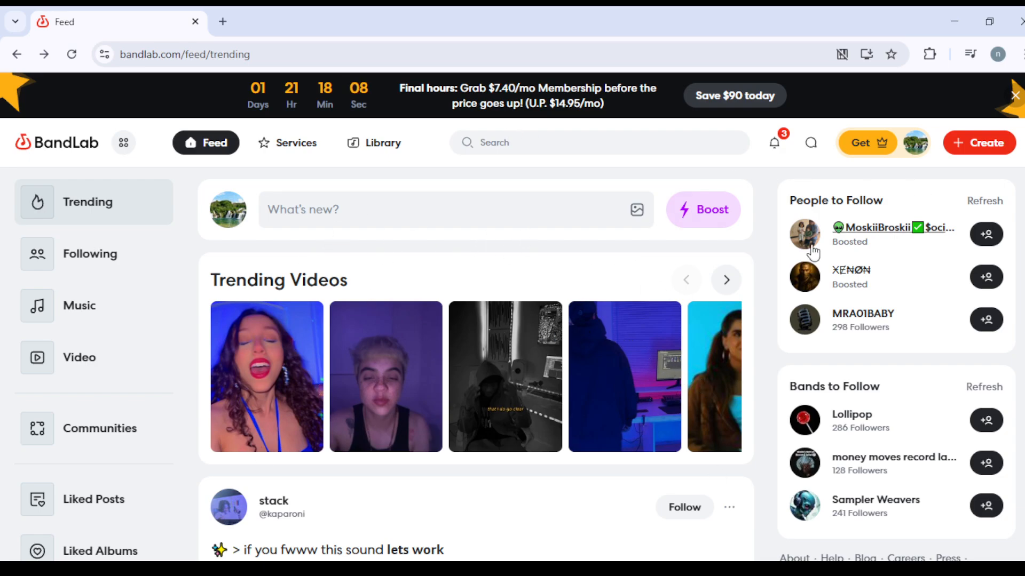
{"action": "mouse_move", "coordinate": [561, 209]}
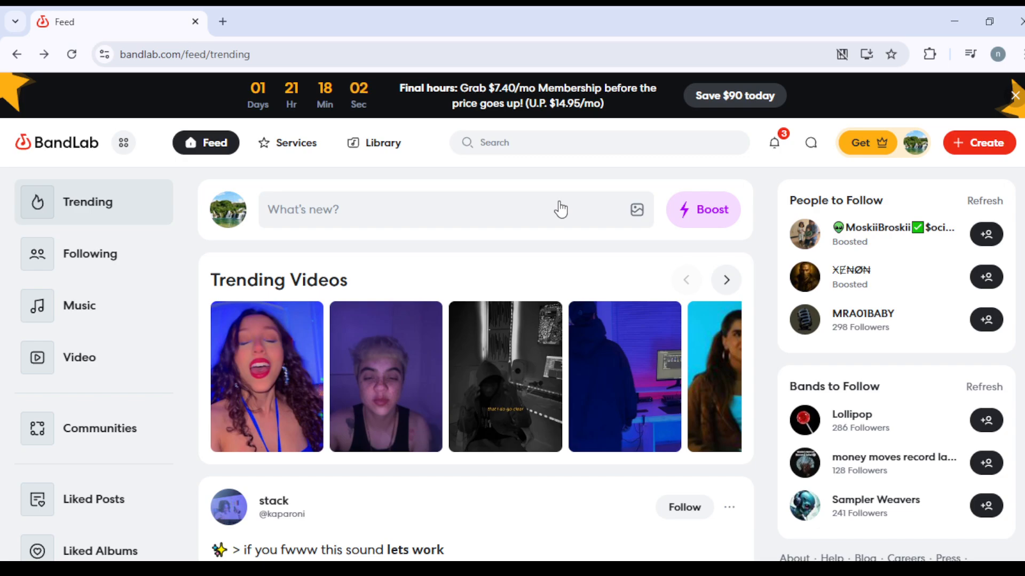
{"action": "mouse_move", "coordinate": [498, 169]}
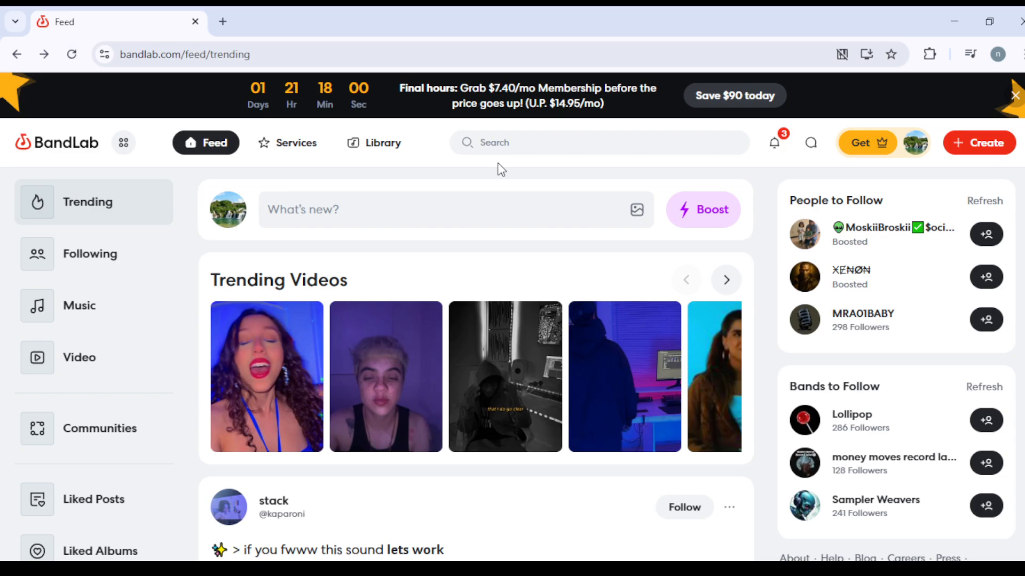
- Start a Studio project with the FRBTMK2_80_Hey_FullLoop sample (80 bpm) and open its region editor
{"action": "left_click", "coordinate": [978, 142]}
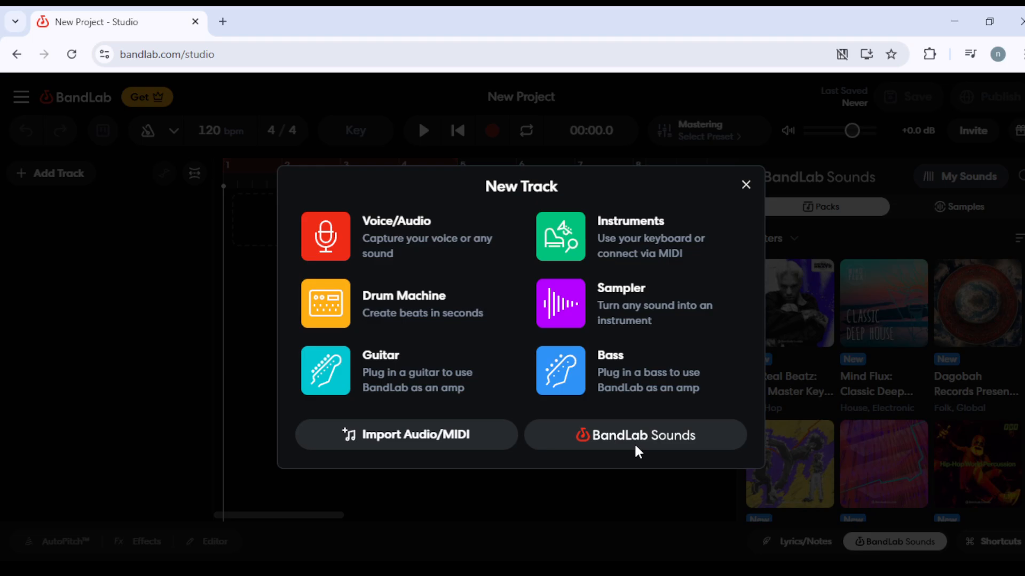
{"action": "left_click", "coordinate": [634, 435]}
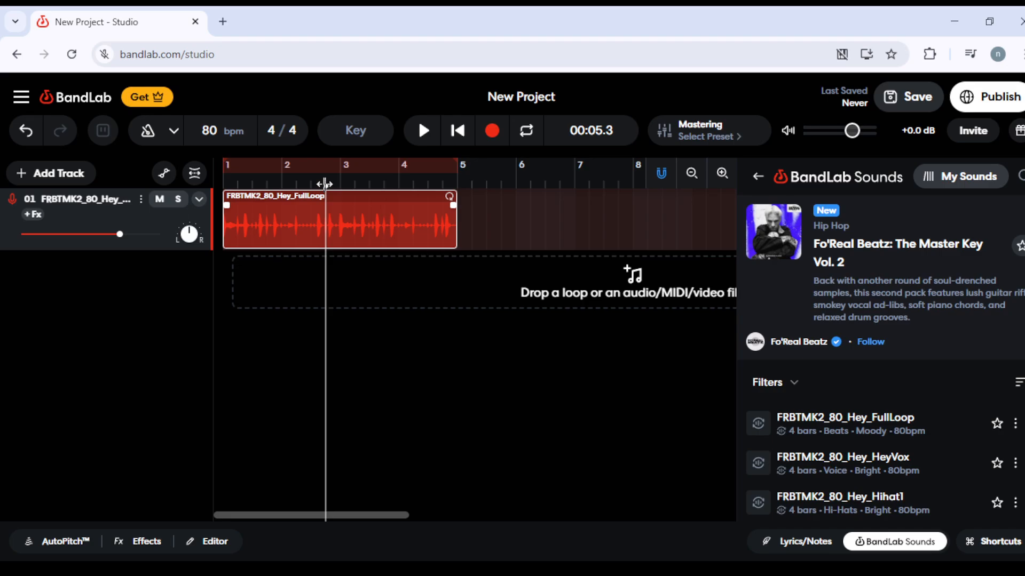
{"action": "left_click", "coordinate": [282, 188]}
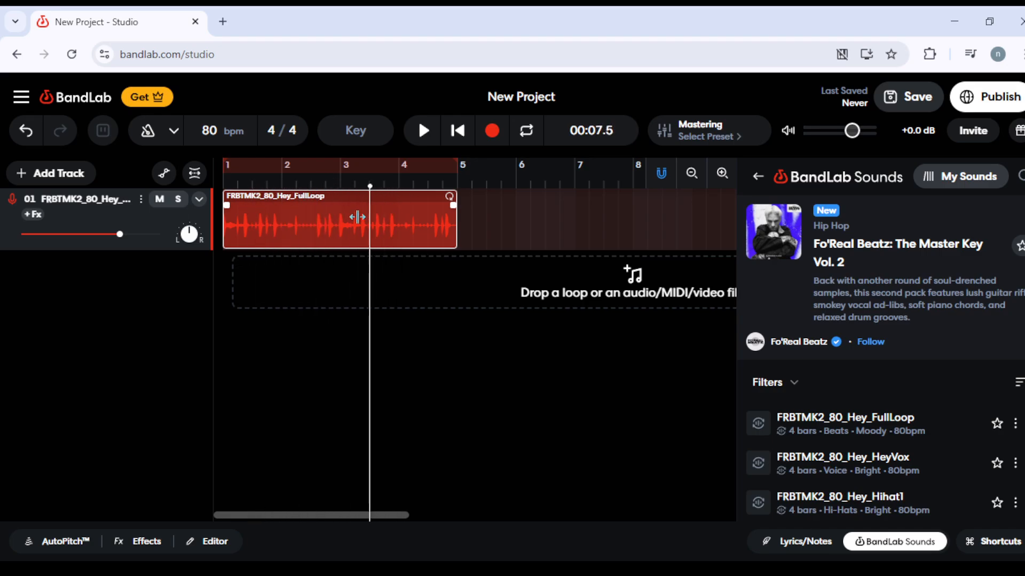
{"action": "left_click", "coordinate": [214, 542]}
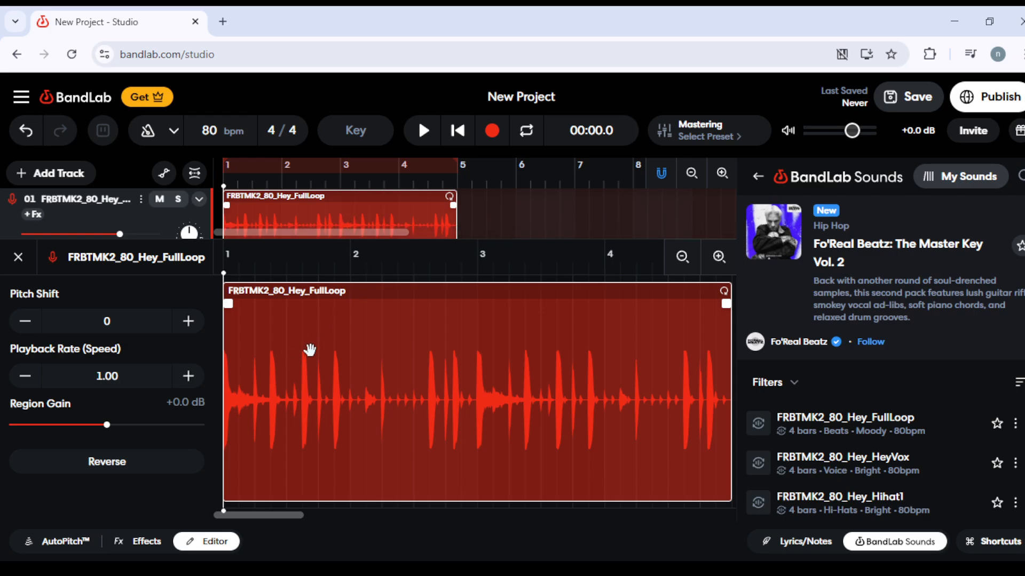
{"action": "left_click", "coordinate": [355, 167]}
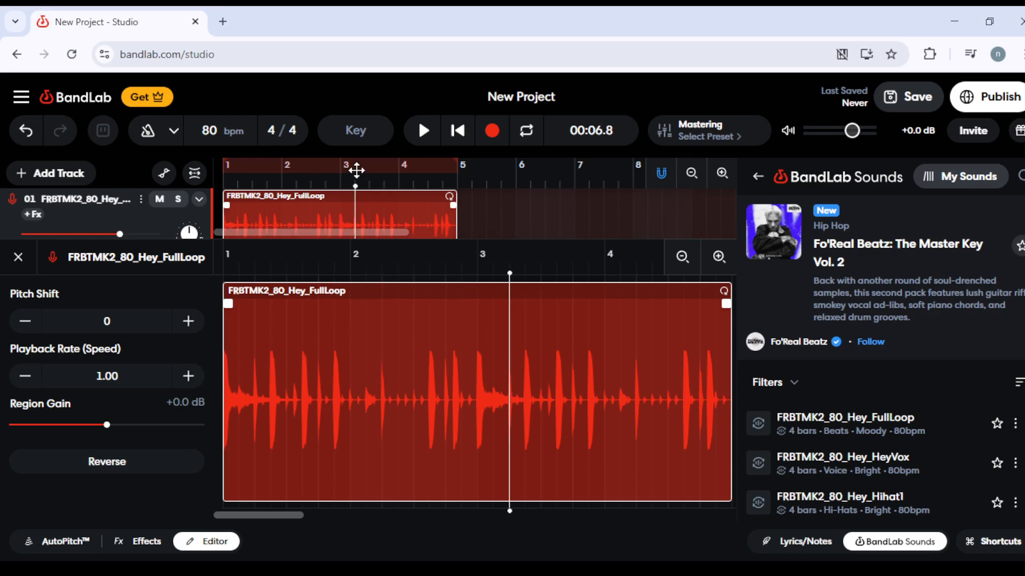
{"action": "left_click", "coordinate": [326, 169]}
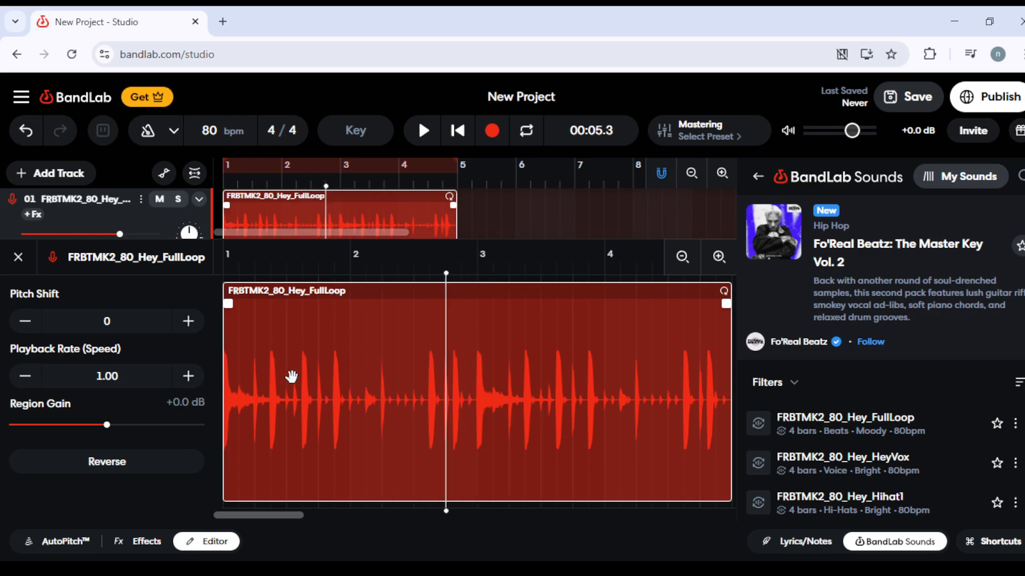
{"action": "mouse_move", "coordinate": [452, 364]}
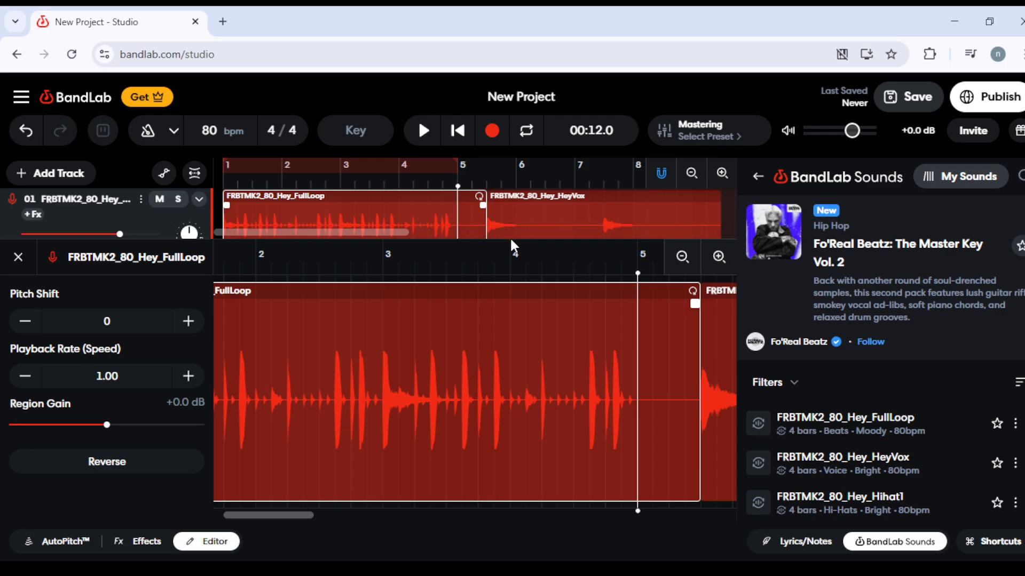
{"action": "mouse_move", "coordinate": [533, 205]}
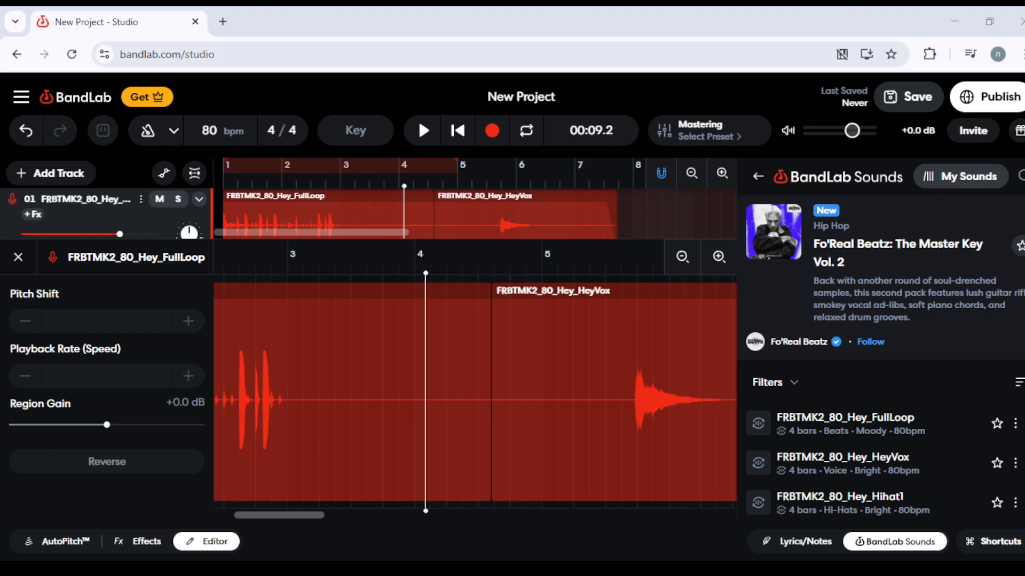
{"action": "mouse_move", "coordinate": [679, 155]}
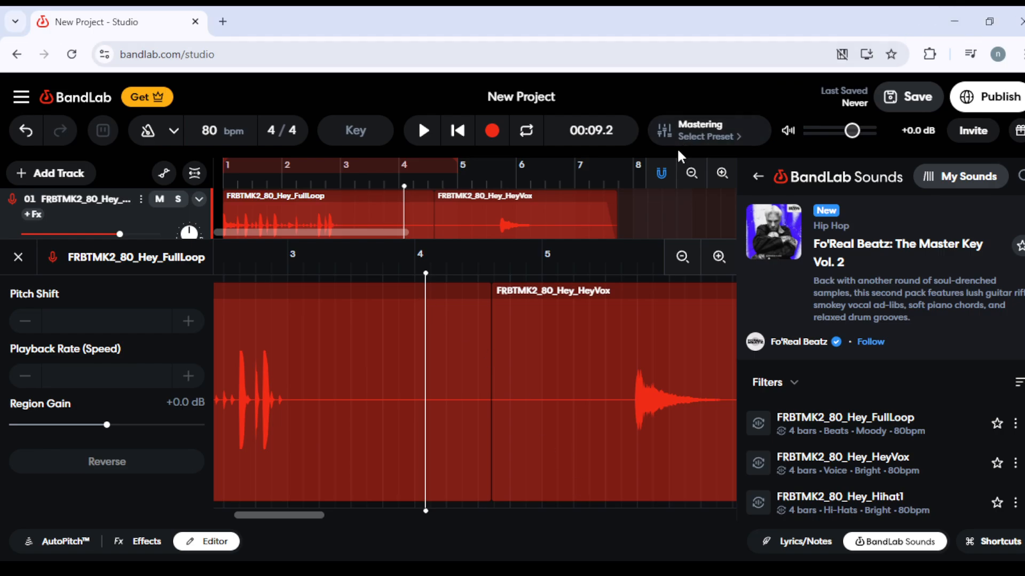